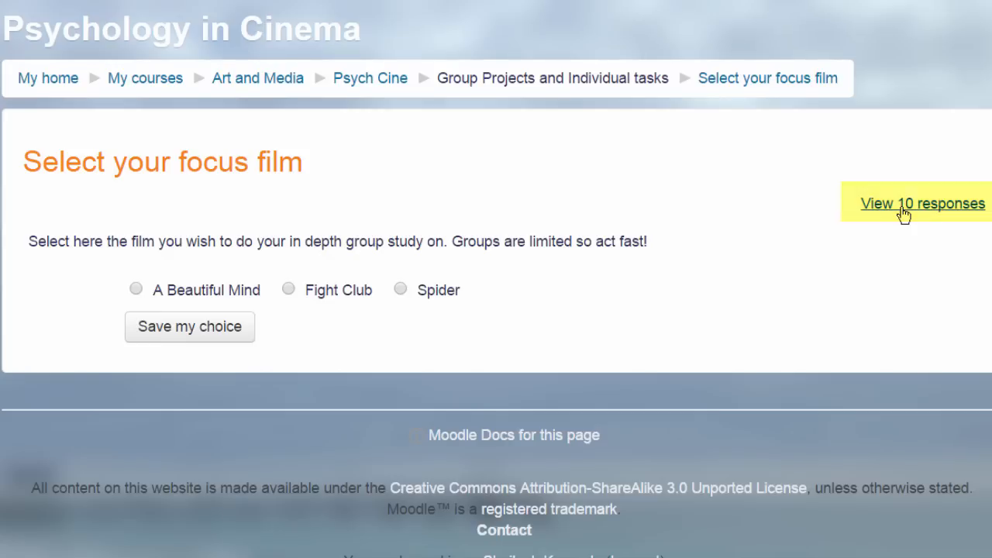
View the focus film choice responses, then enable editing on the Basic French course.
{"action": "left_click", "coordinate": [922, 203]}
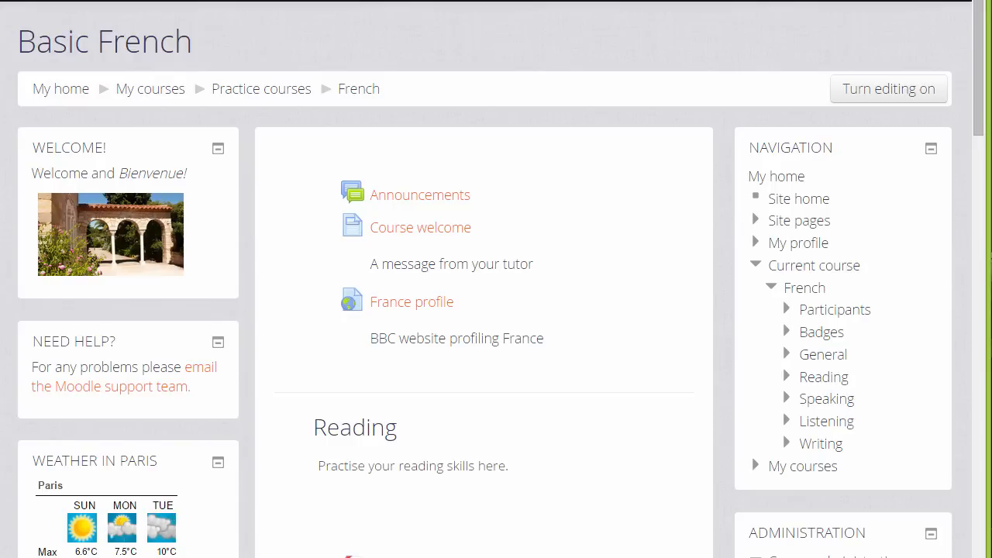
{"action": "mouse_move", "coordinate": [883, 105]}
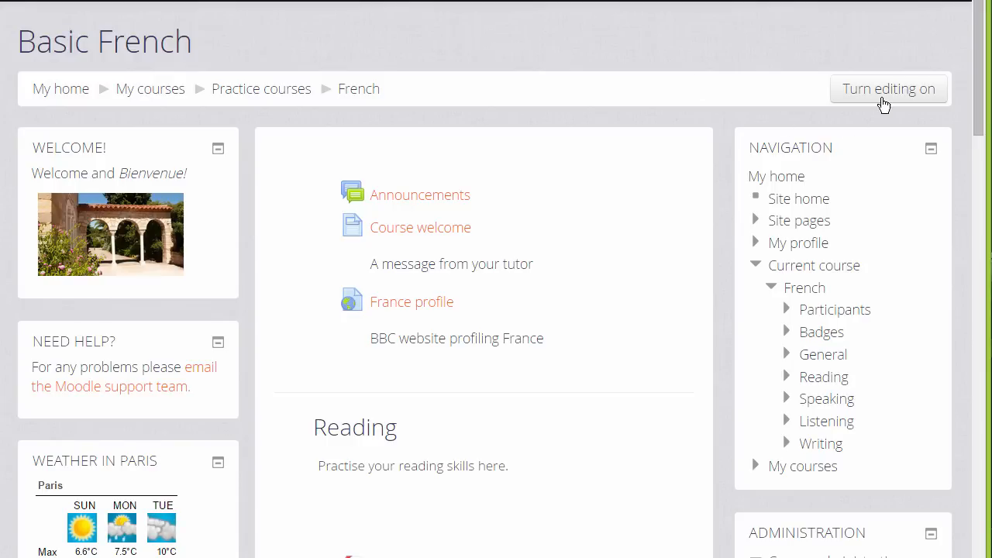
{"action": "mouse_move", "coordinate": [886, 88]}
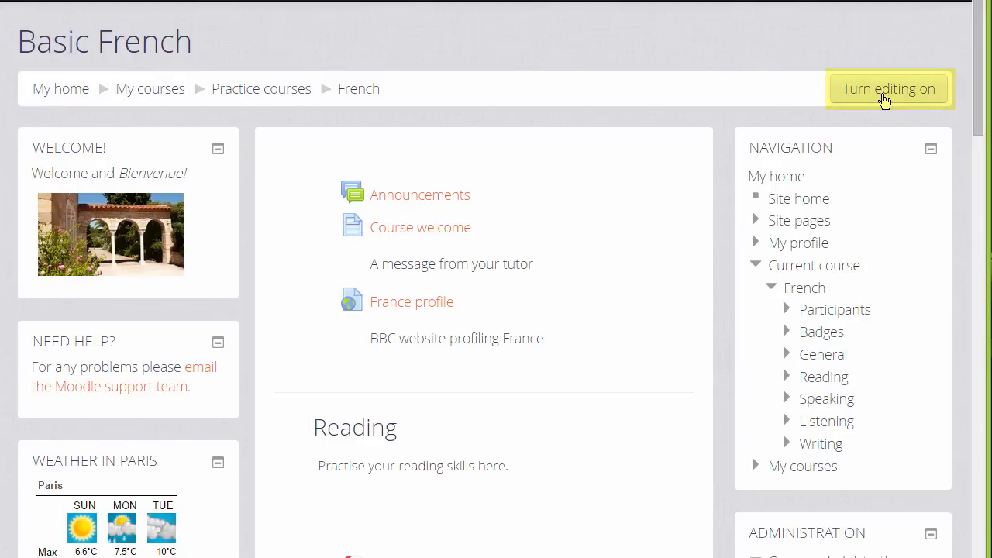
{"action": "scroll", "scroll_direction": "down", "scroll_amount": 3}
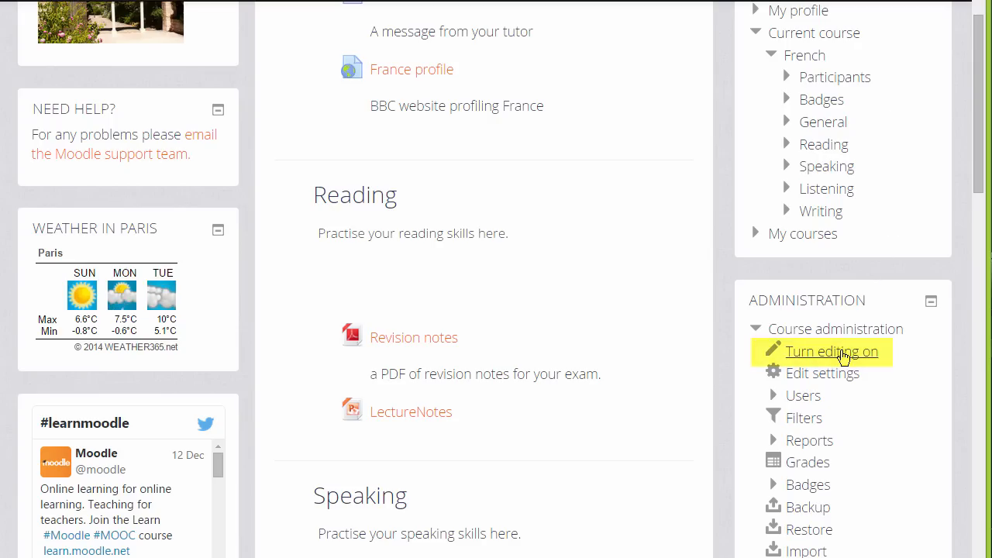
{"action": "left_click", "coordinate": [831, 350]}
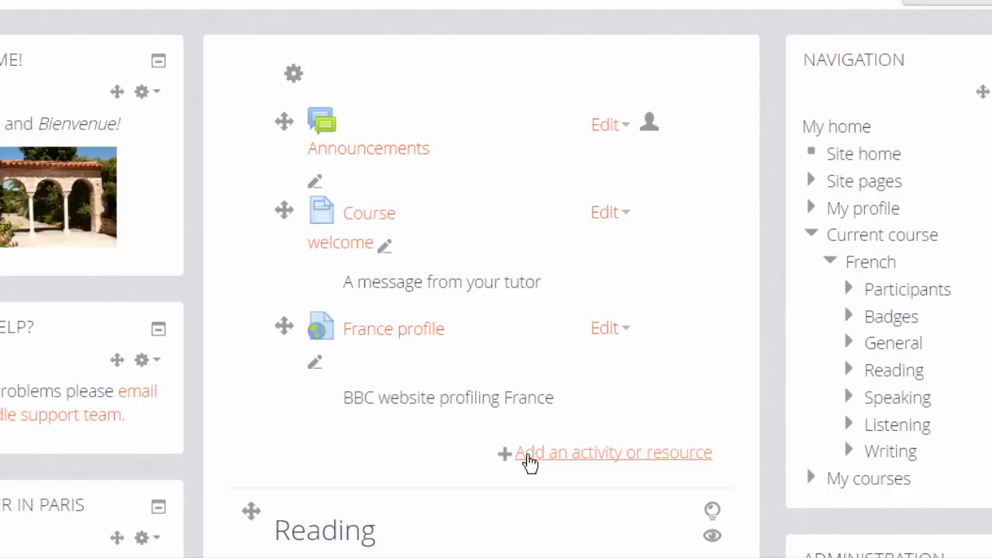
Start adding an activity to the top section and pick Choice as its type.
{"action": "left_click", "coordinate": [613, 452]}
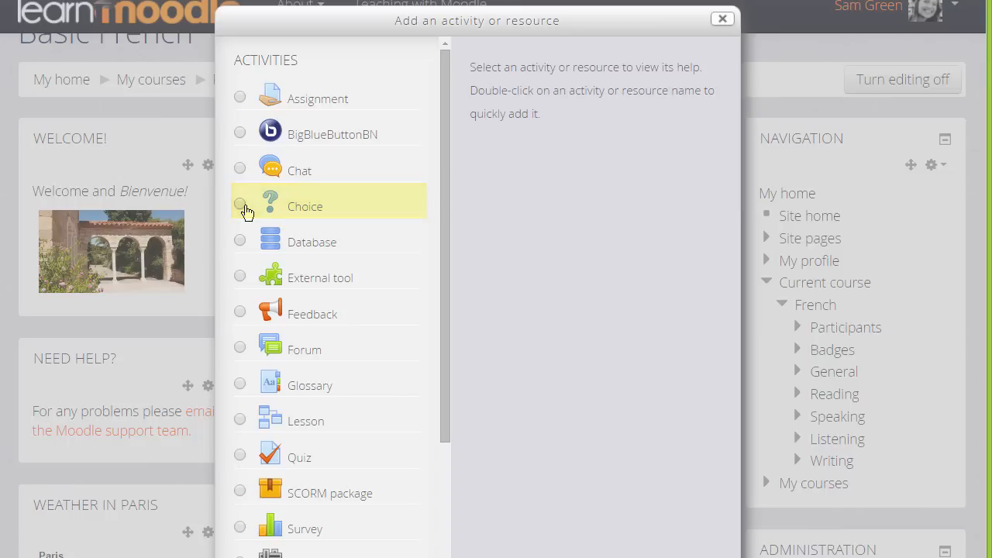
{"action": "left_click", "coordinate": [240, 205]}
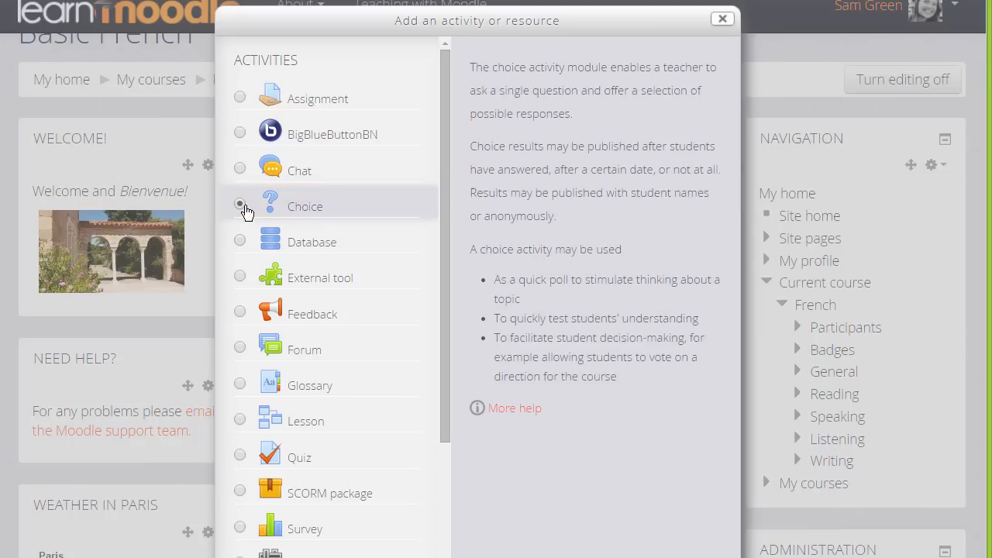
{"action": "left_click", "coordinate": [239, 204]}
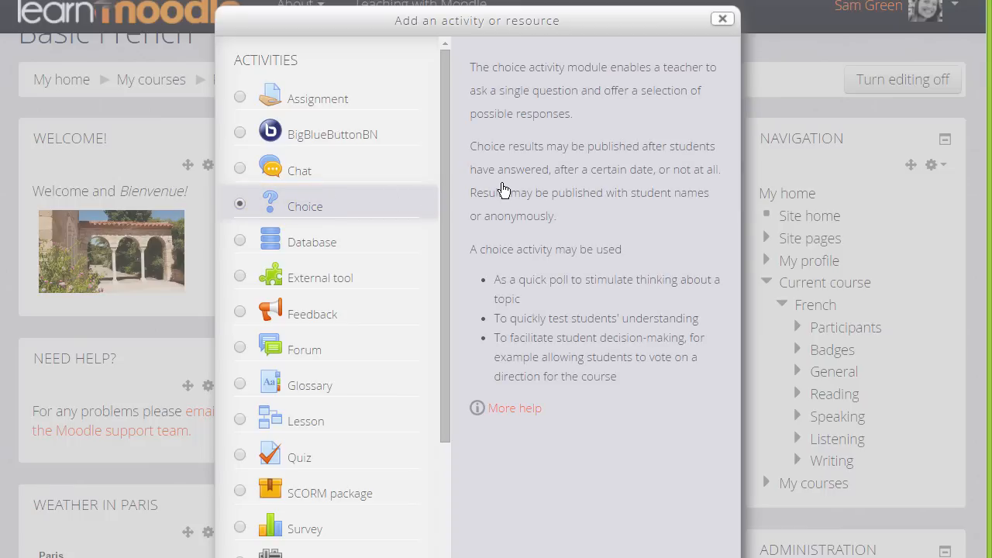
{"action": "mouse_move", "coordinate": [572, 409]}
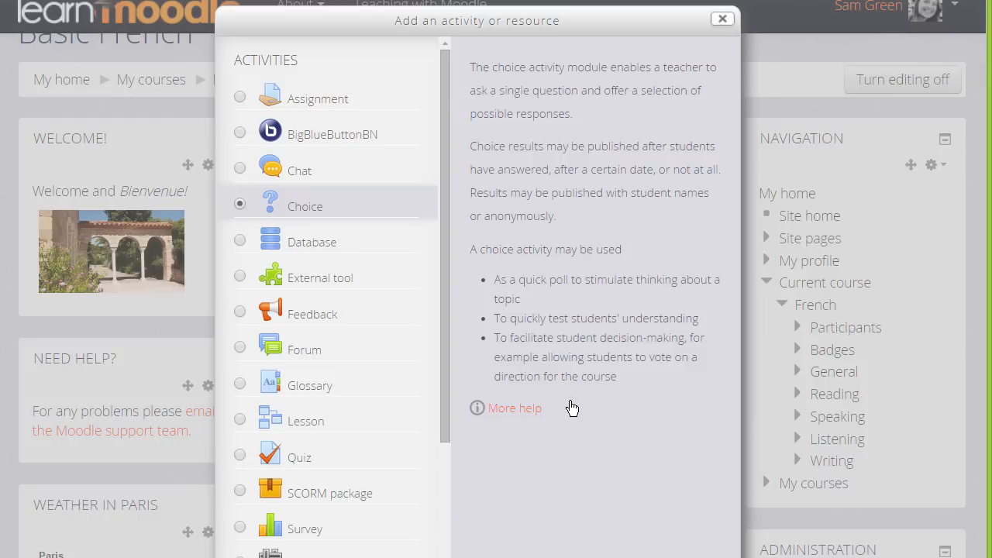
{"action": "mouse_move", "coordinate": [560, 415]}
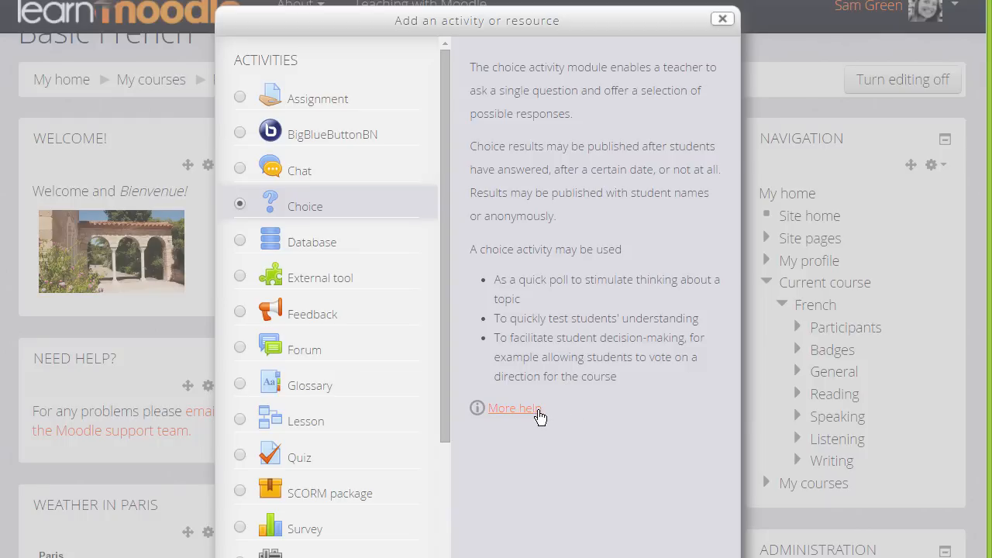
{"action": "scroll", "scroll_direction": "down", "scroll_amount": 3}
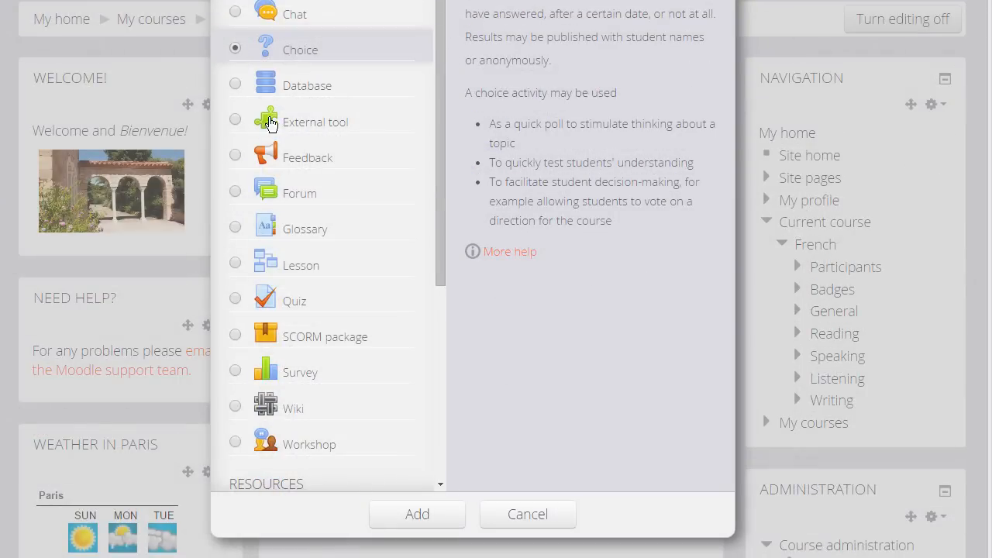
{"action": "mouse_move", "coordinate": [417, 515]}
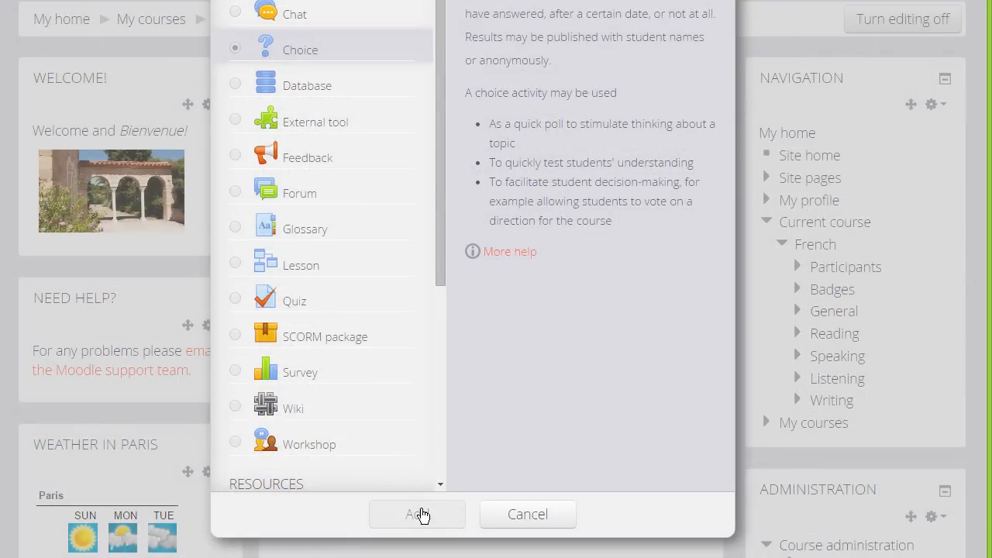
Name the new Choice 'Progress' with a description asking how well students feel they are progressing.
{"action": "left_click", "coordinate": [417, 515]}
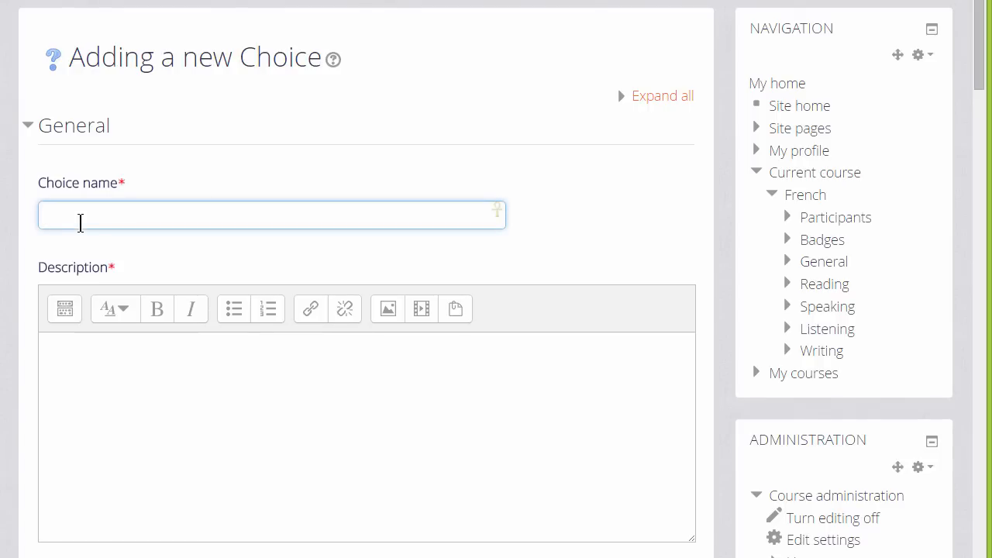
{"action": "type", "text": "P"}
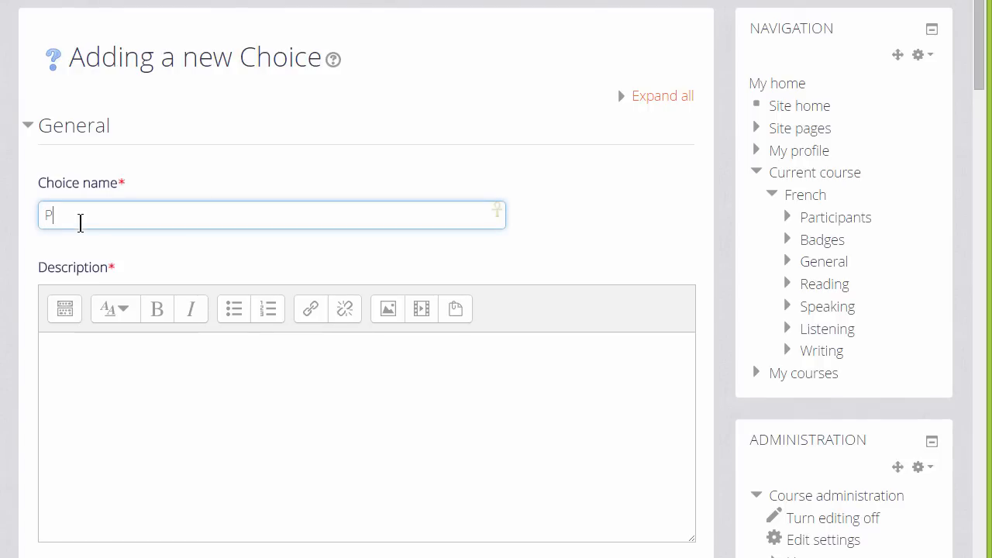
{"action": "type", "text": "rogress"}
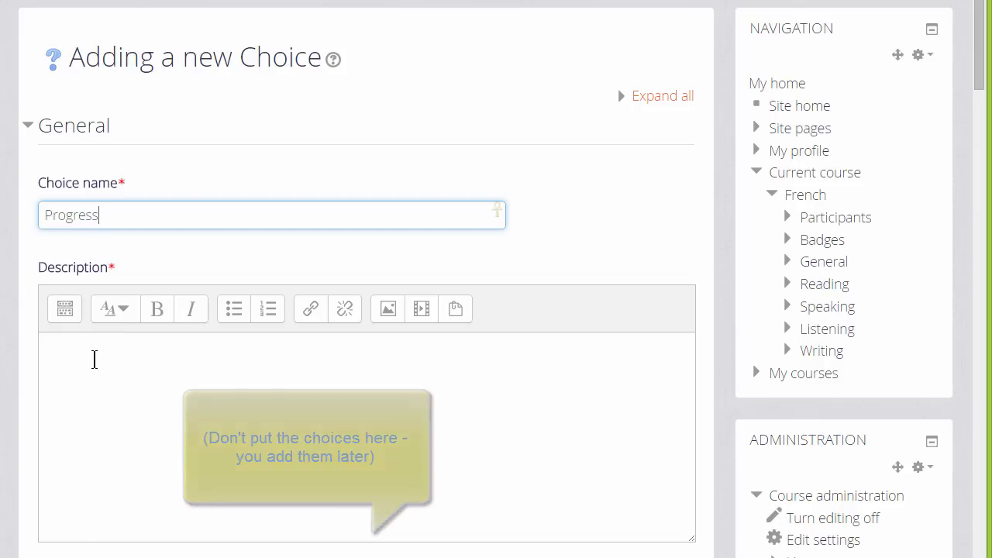
{"action": "type", "text": "How well do you feel you are progressing in the course? Be honest! Your responses are private."}
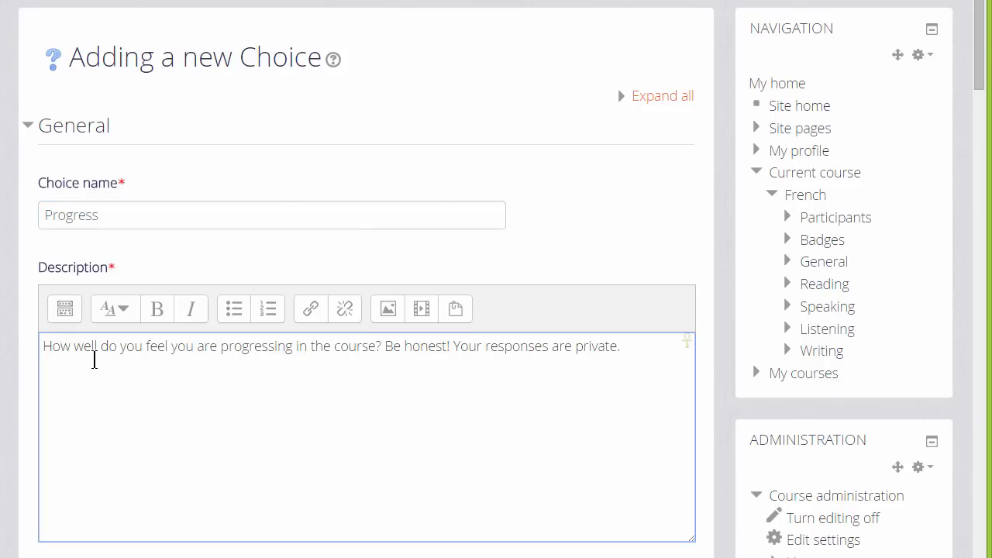
{"action": "scroll", "scroll_direction": "down", "scroll_amount": 3}
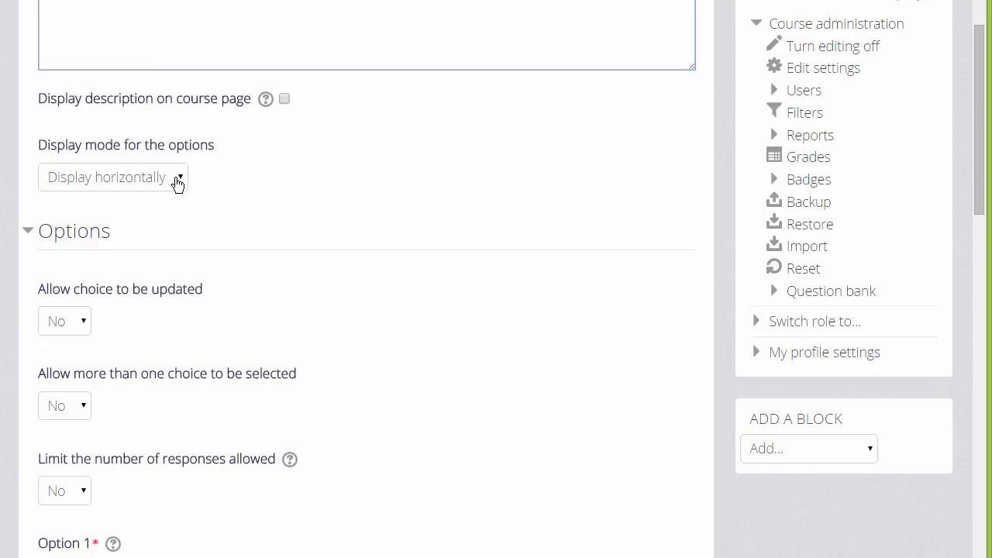
Keep horizontal display, allow the choice to be updated, leave multiple selection and limits off.
{"action": "left_click", "coordinate": [112, 177]}
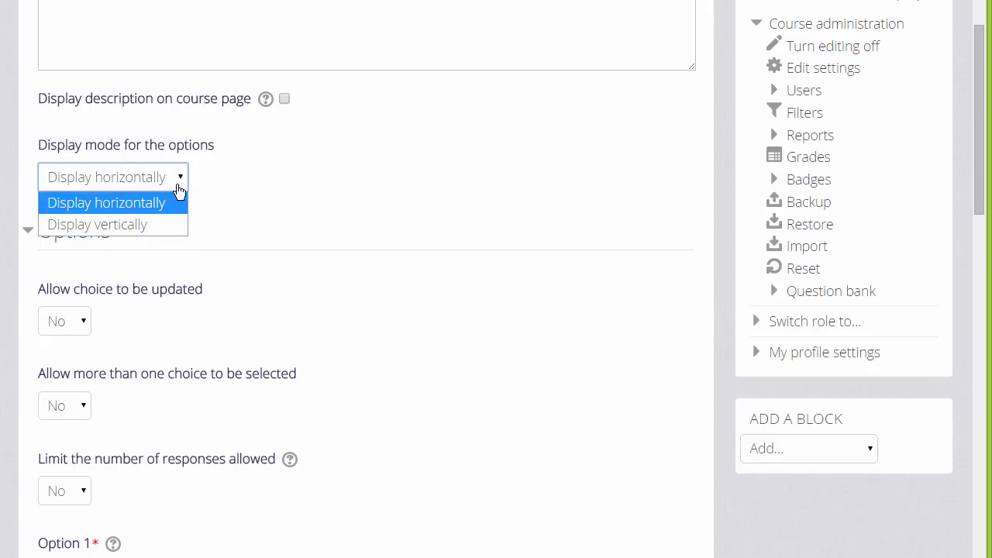
{"action": "left_click", "coordinate": [106, 201]}
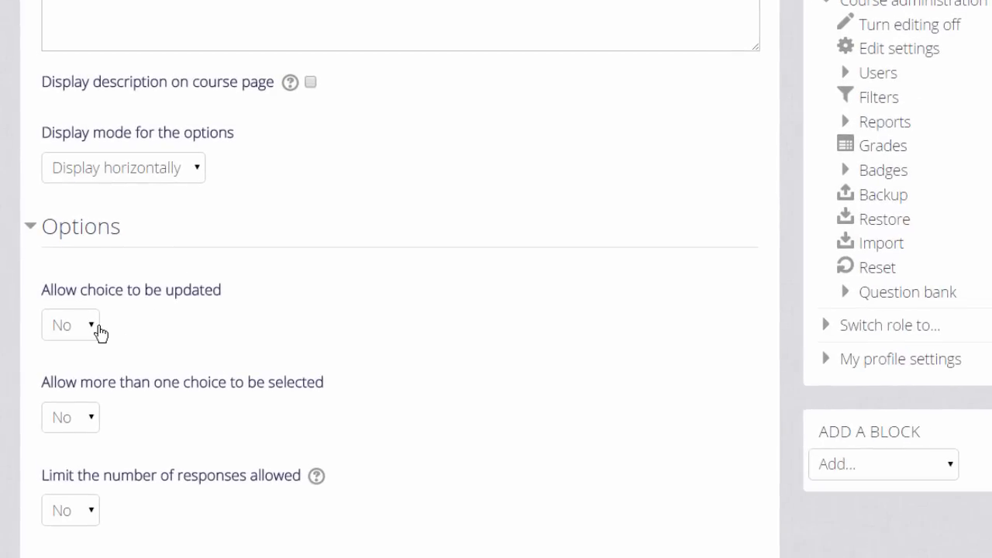
{"action": "left_click", "coordinate": [70, 326]}
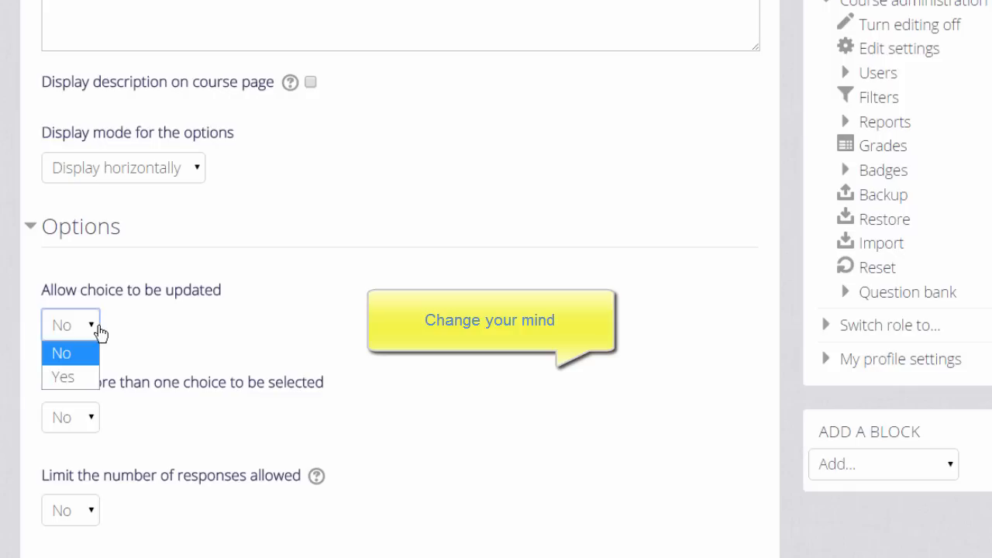
{"action": "left_click", "coordinate": [62, 377]}
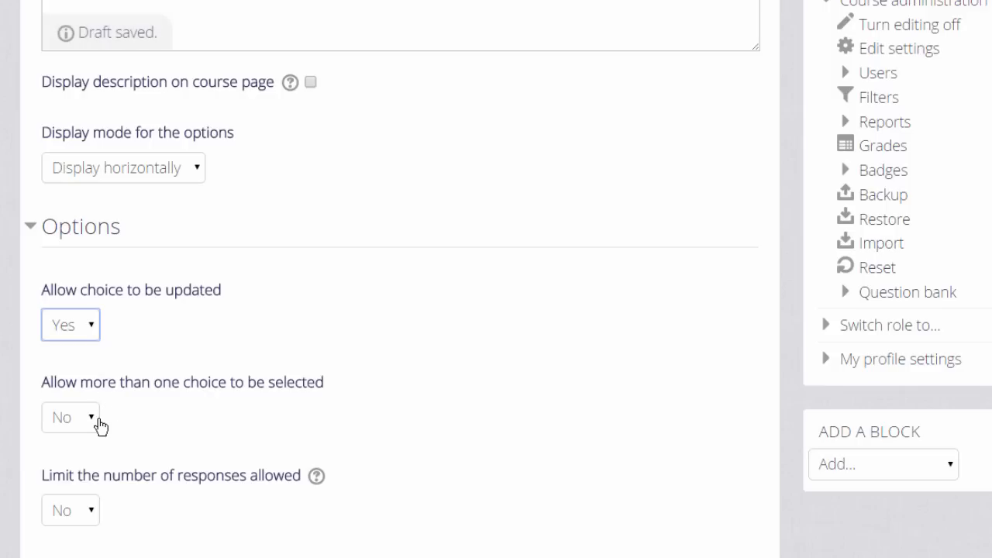
{"action": "mouse_move", "coordinate": [72, 417]}
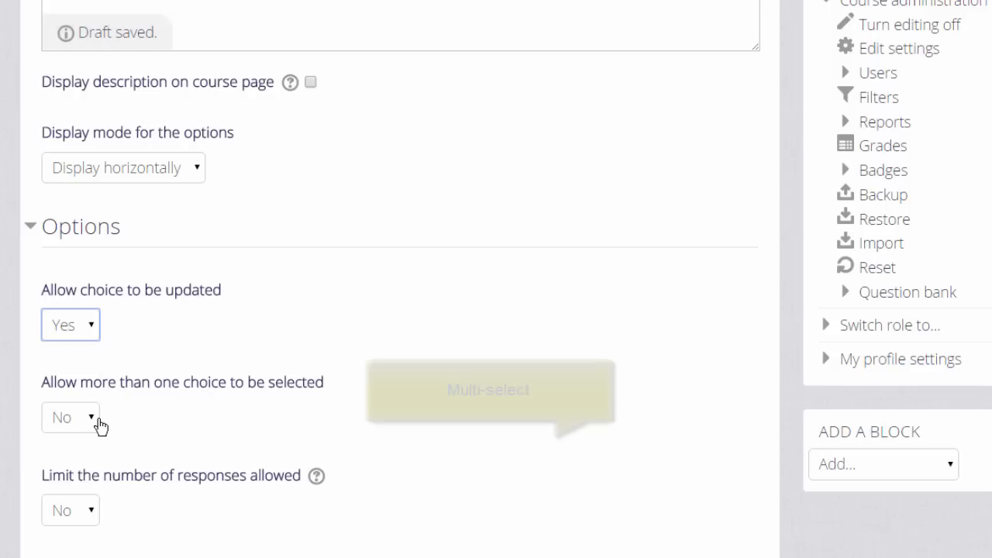
{"action": "mouse_move", "coordinate": [101, 424]}
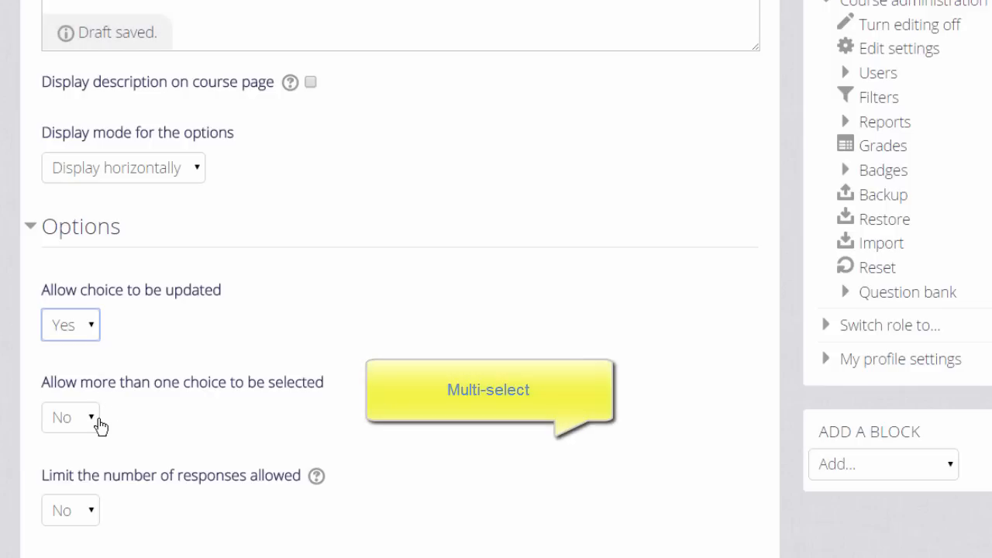
{"action": "left_click", "coordinate": [69, 416]}
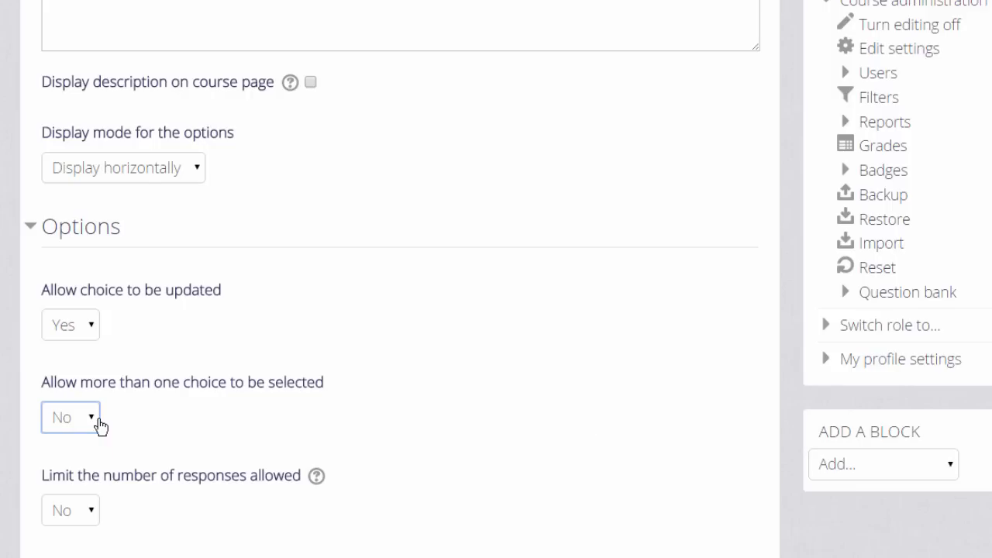
{"action": "mouse_move", "coordinate": [80, 514]}
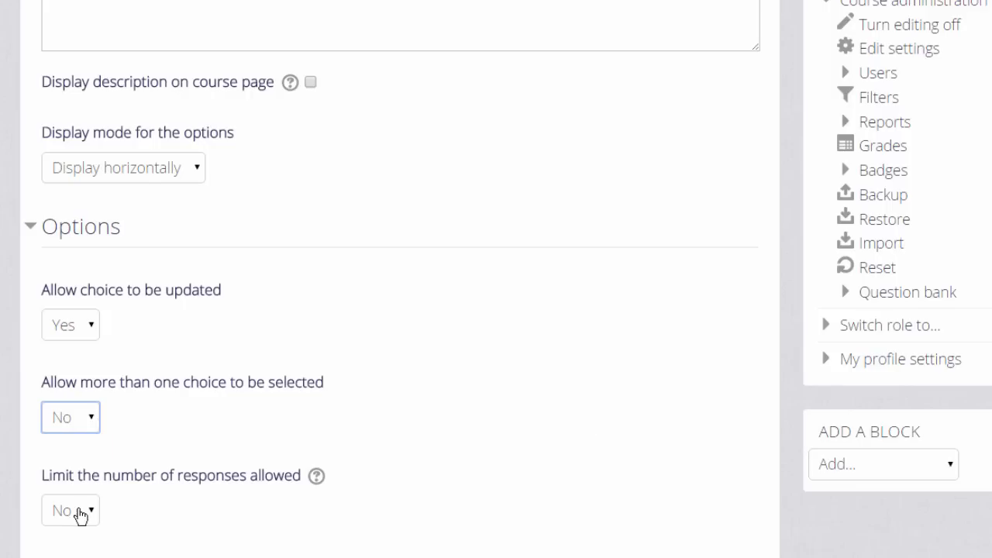
{"action": "left_click", "coordinate": [71, 510]}
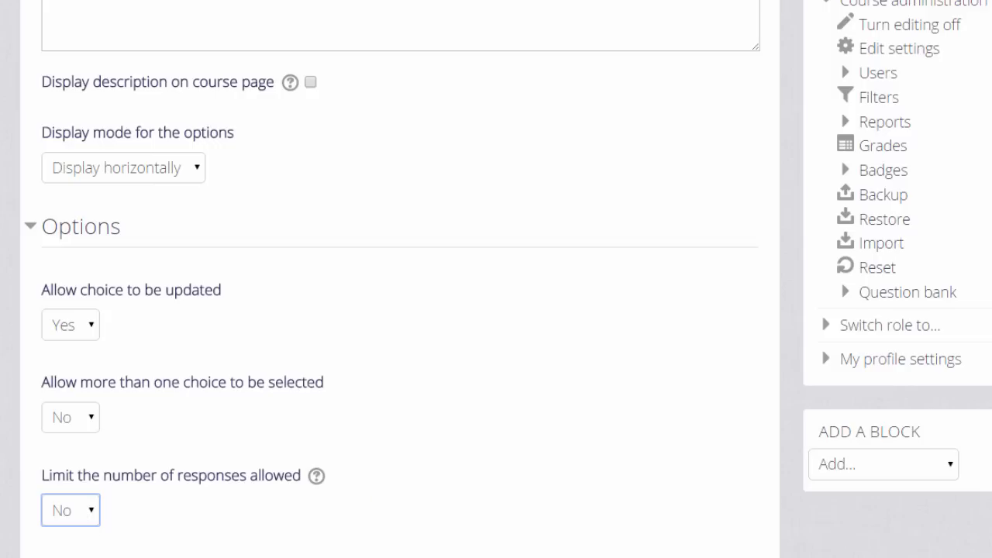
Fill the options with Very confident, Quite confident and Not confident at all.
{"action": "scroll", "scroll_direction": "down", "scroll_amount": 3}
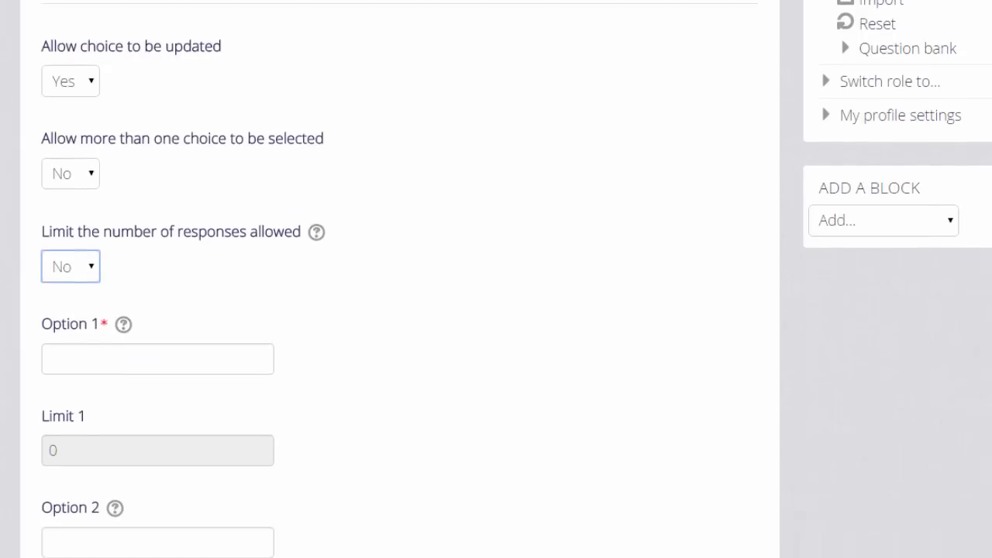
{"action": "scroll", "scroll_direction": "down", "scroll_amount": 3}
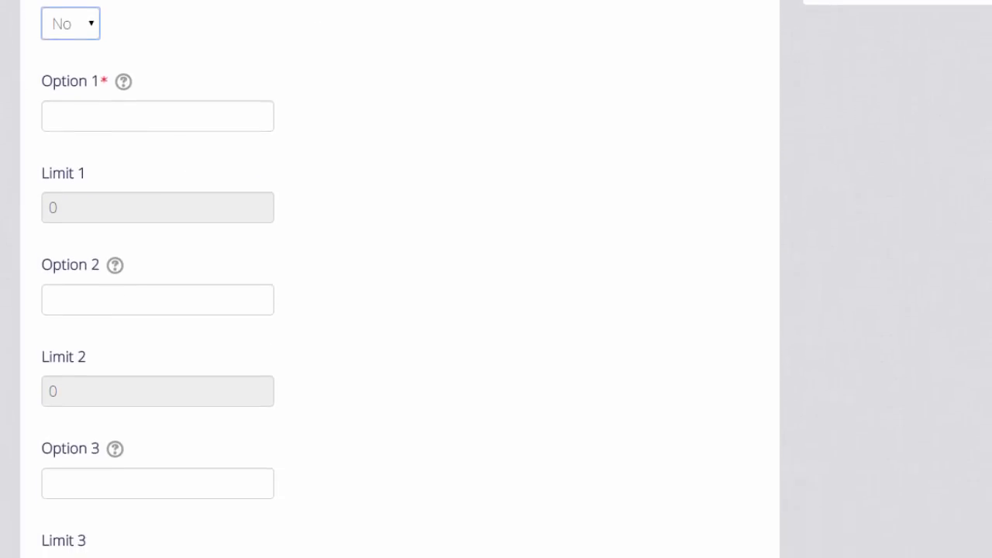
{"action": "type", "text": "Very confident"}
{"action": "left_click", "coordinate": [156, 484]}
{"action": "type", "text": "Not confident at all"}
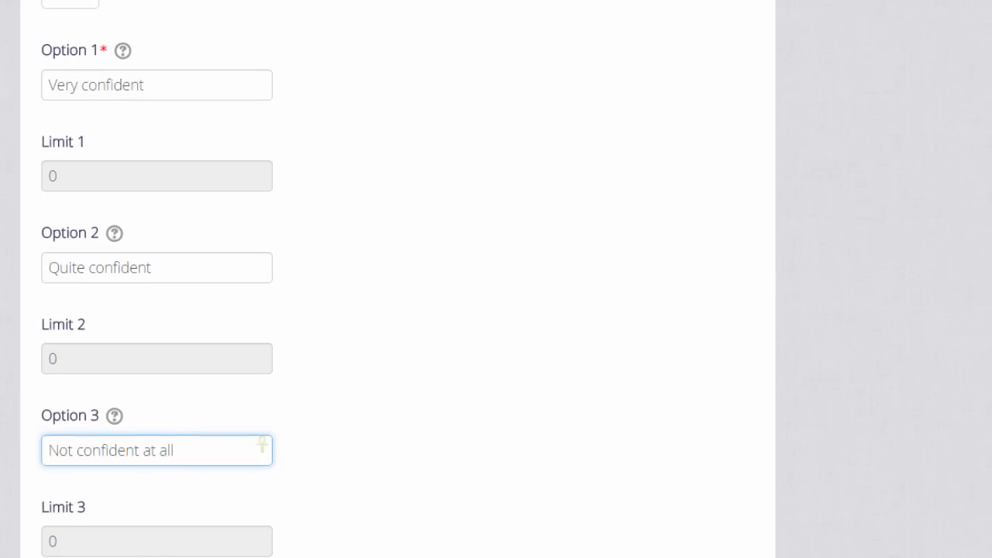
{"action": "scroll", "scroll_direction": "down", "scroll_amount": 3}
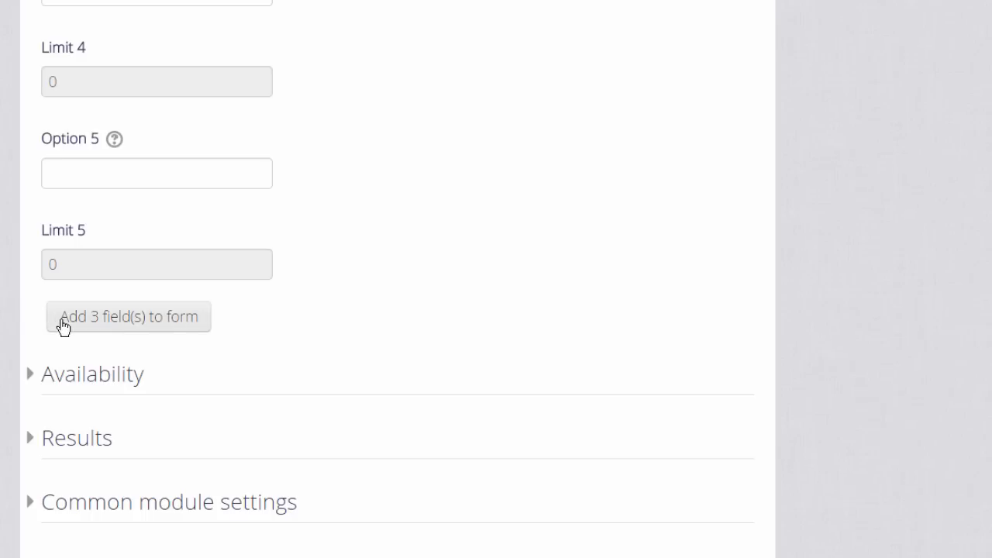
{"action": "left_click", "coordinate": [127, 316]}
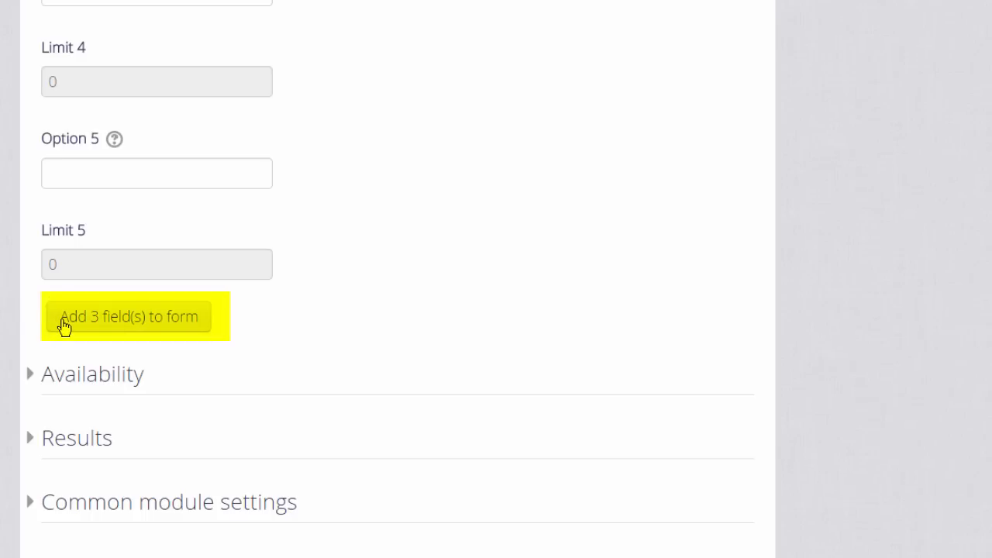
Review the Availability and Results settings, then save and return to the course.
{"action": "scroll", "scroll_direction": "down", "scroll_amount": 3}
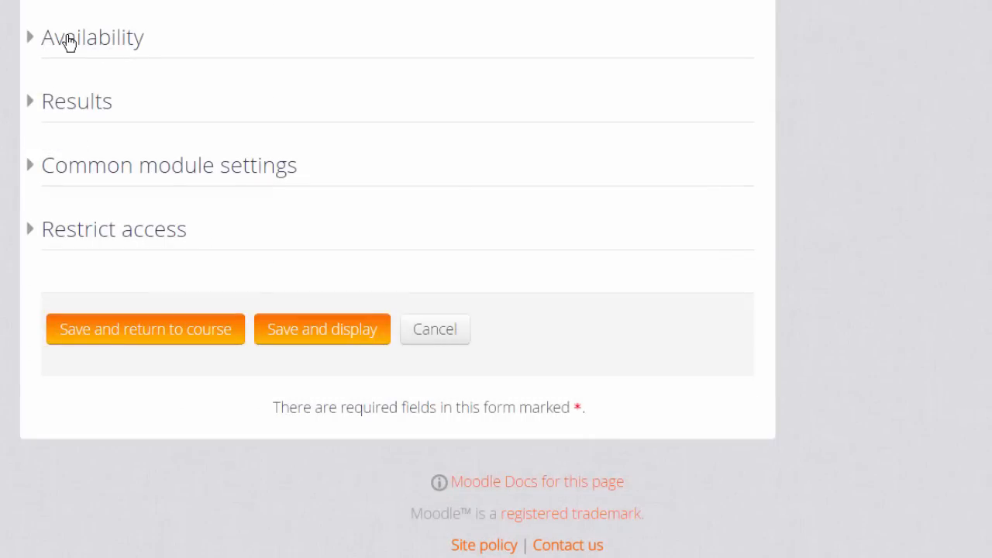
{"action": "left_click", "coordinate": [91, 37]}
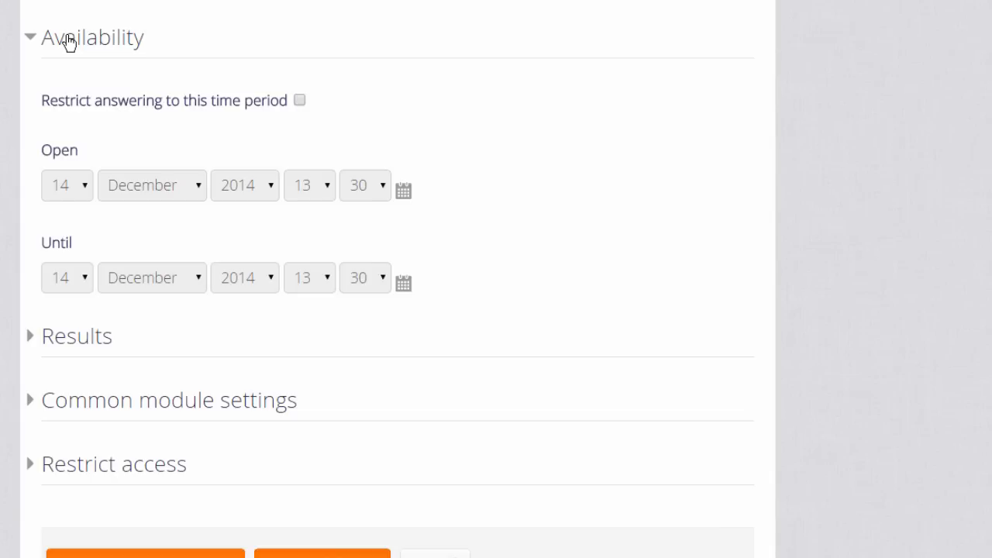
{"action": "left_click", "coordinate": [91, 37]}
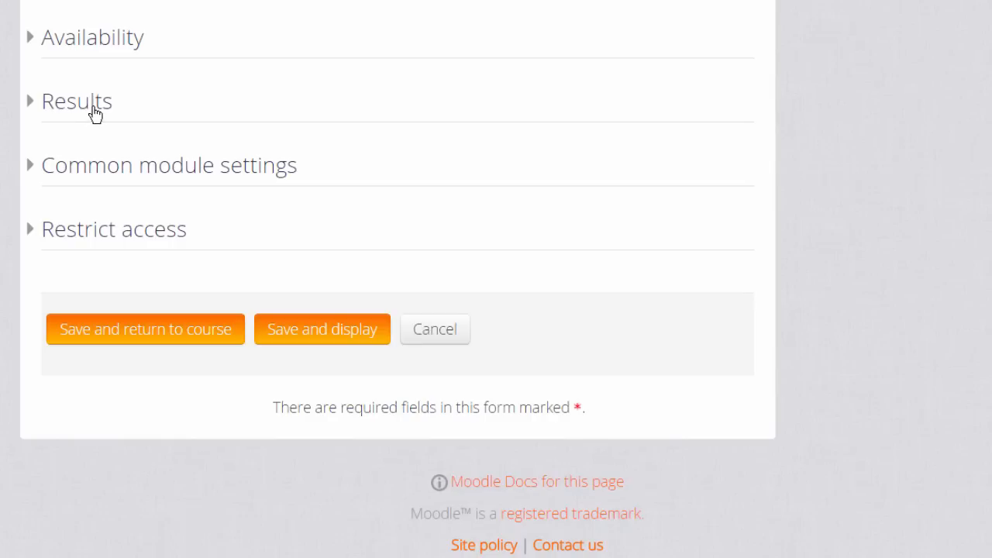
{"action": "left_click", "coordinate": [76, 101]}
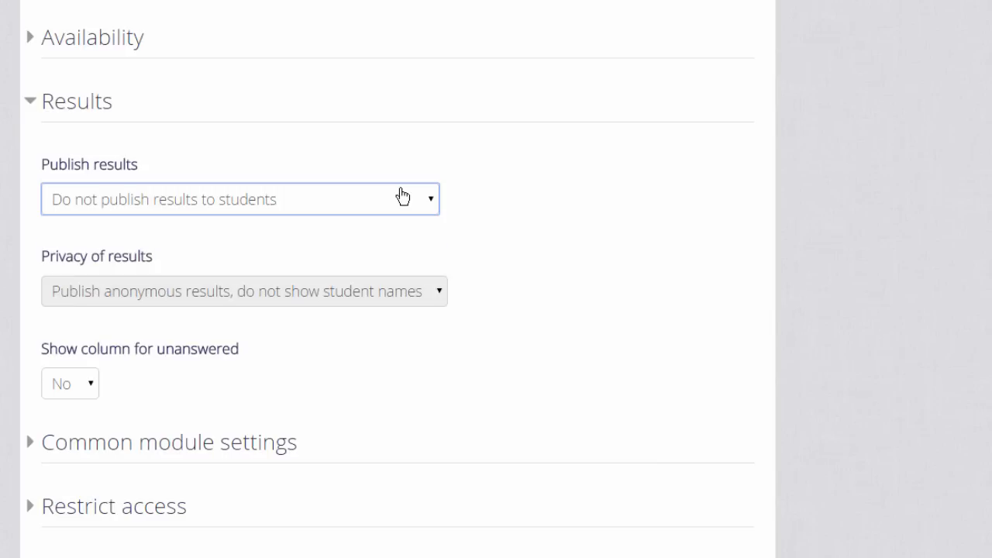
{"action": "mouse_move", "coordinate": [396, 195]}
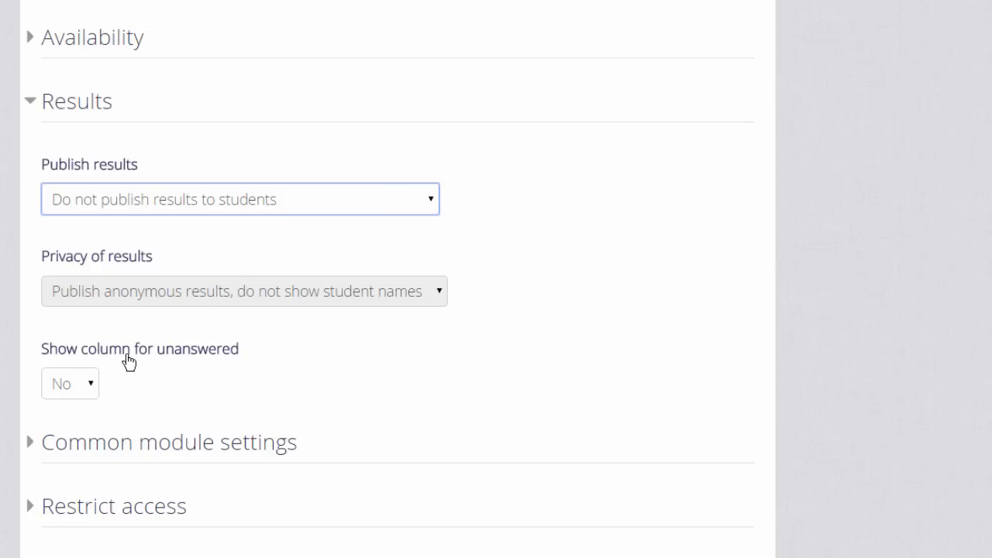
{"action": "mouse_move", "coordinate": [91, 390]}
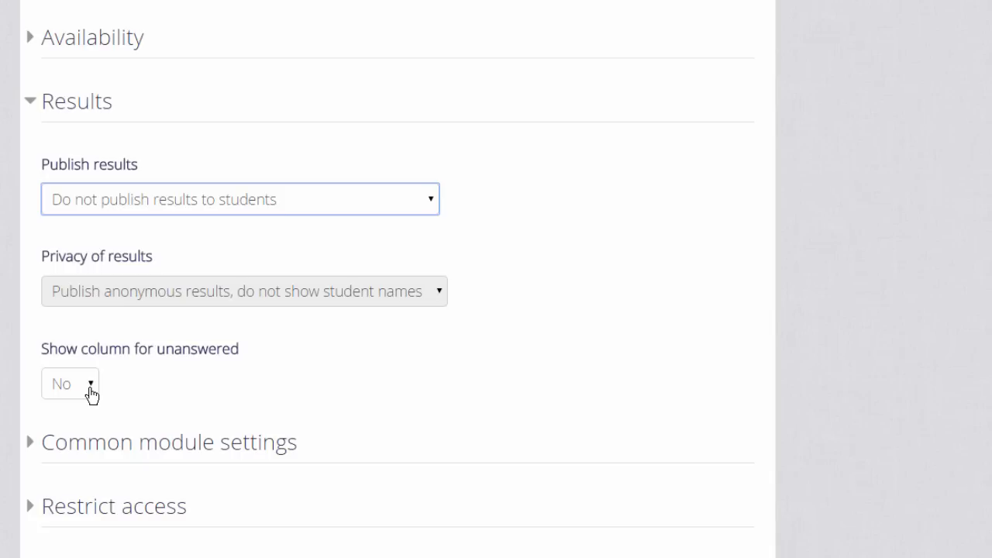
{"action": "left_click", "coordinate": [70, 384]}
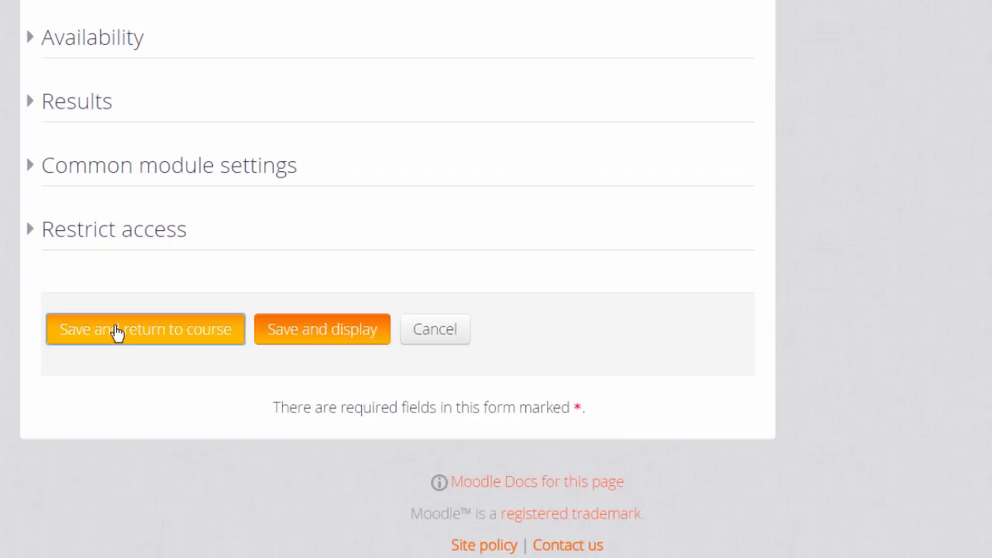
{"action": "left_click", "coordinate": [146, 329]}
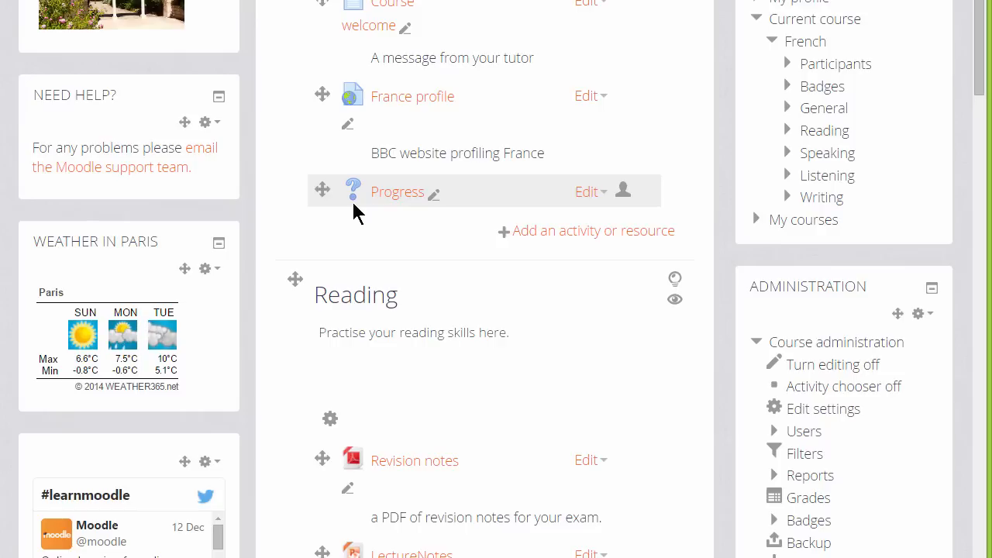